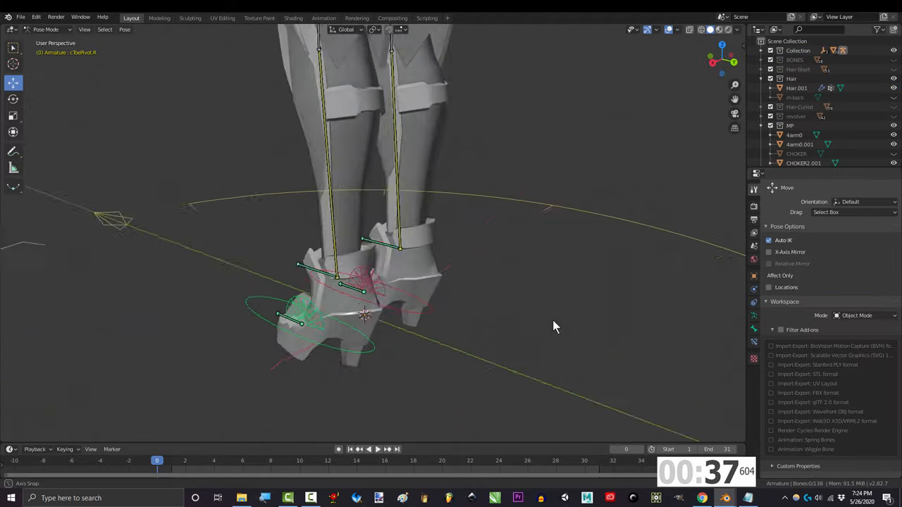
# Return the figure to its rest T-pose and select the new outfit body mesh
pyautogui.moveTo(557, 327); pyautogui.dragTo(214, 302)
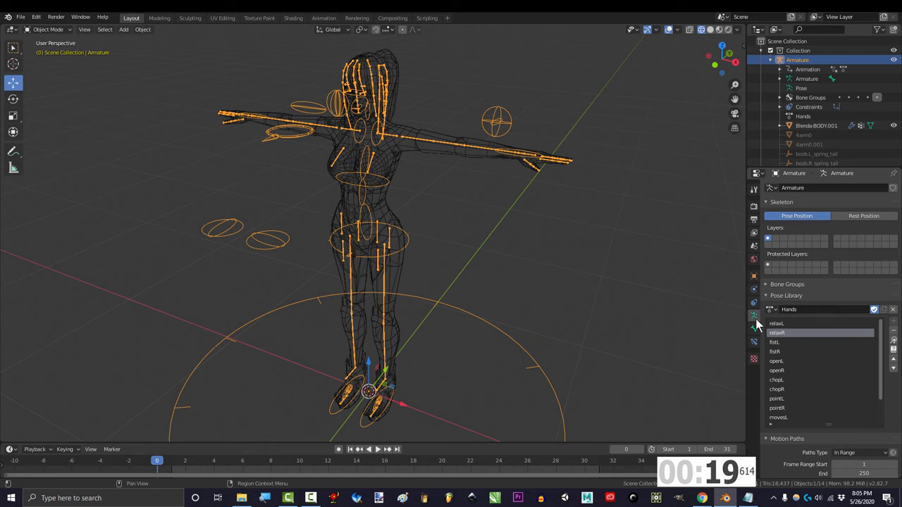
pyautogui.click(864, 216)
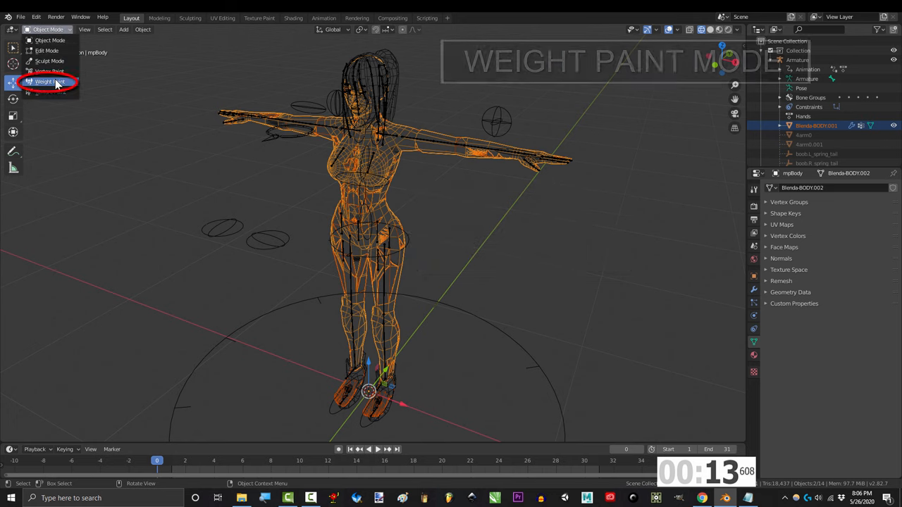
# Enter Weight Paint and transfer weights from the original body with Nearest Face Interpolated mapping
pyautogui.click(48, 81)
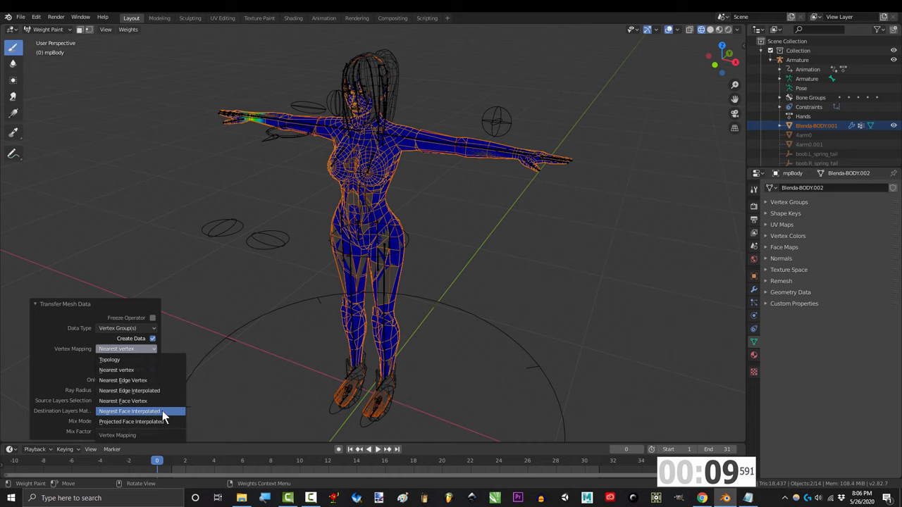
pyautogui.click(130, 412)
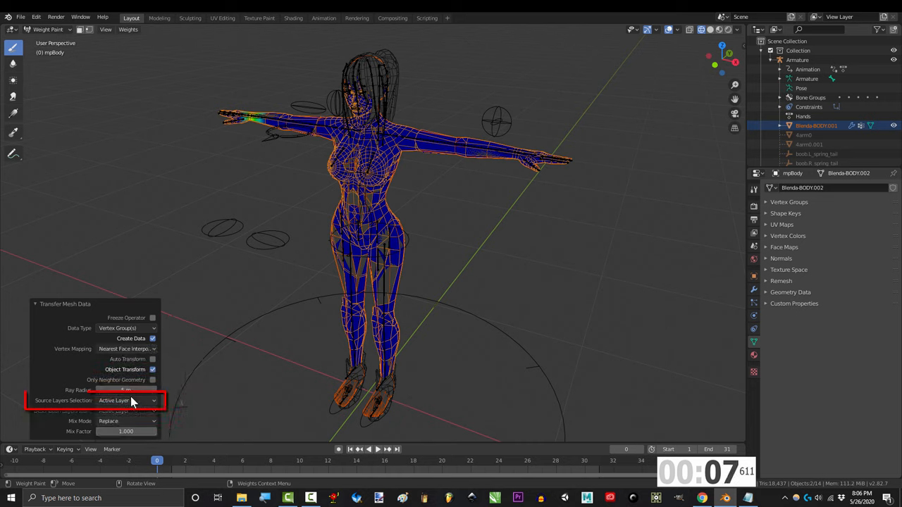